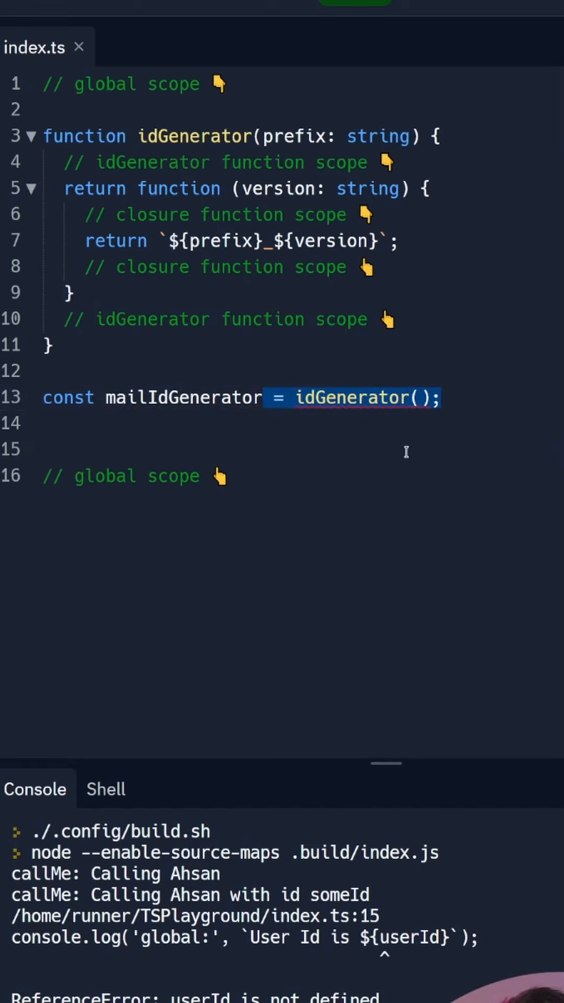
- Pass 'mail' to idGenerator for mailIdGenerator and trace how prefix flows into the returned closure
text('mail')
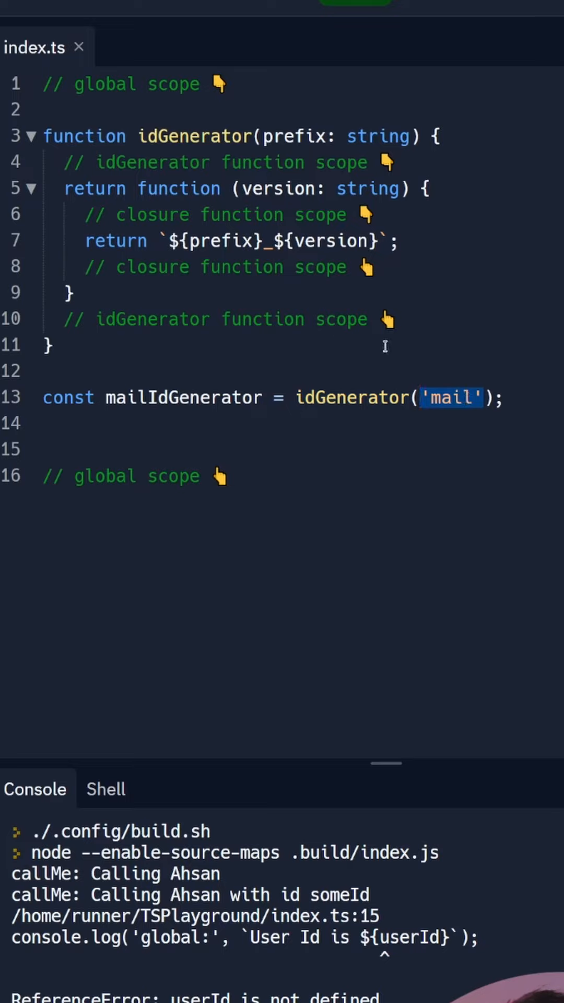
double_click(184, 397)
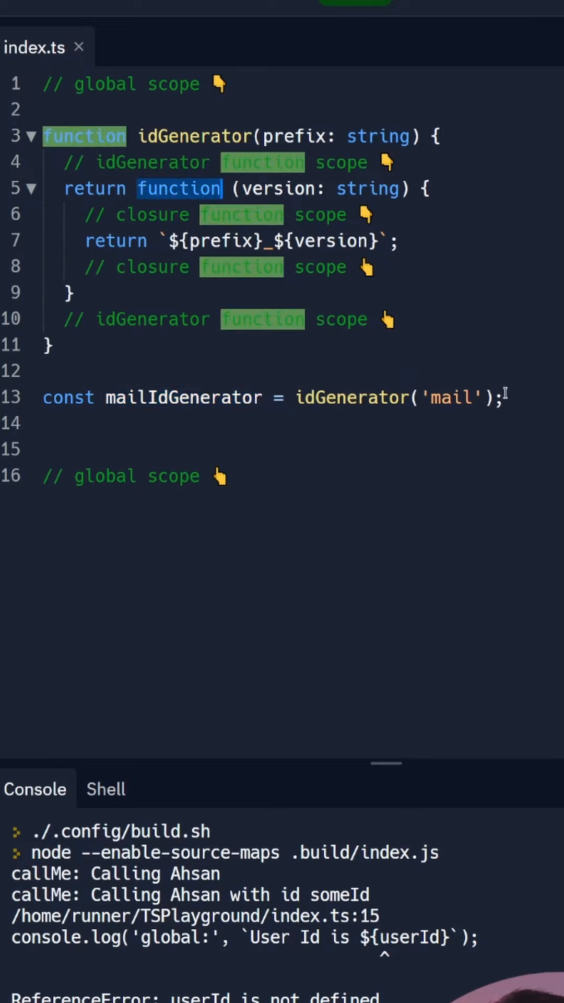
double_click(454, 397)
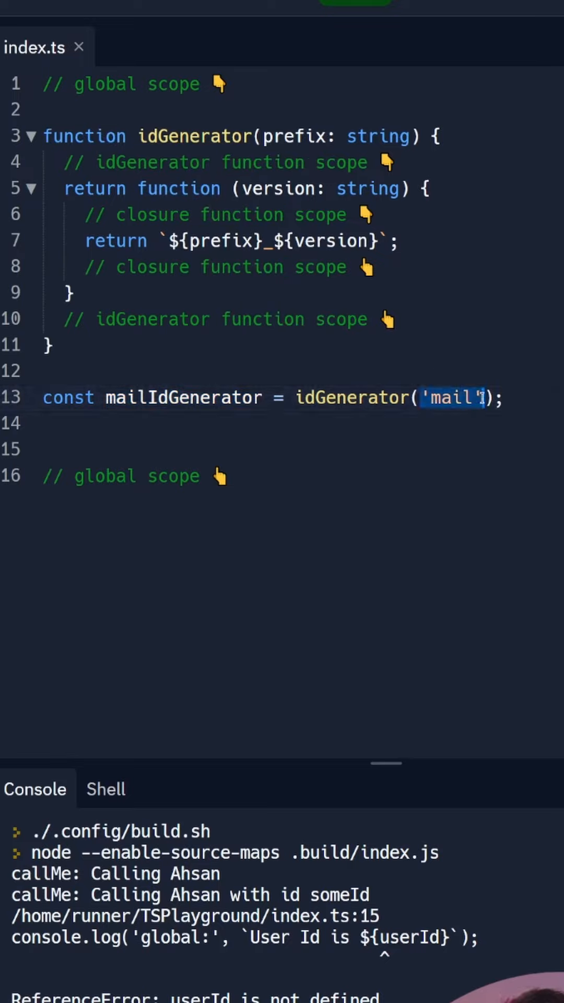
double_click(221, 241)
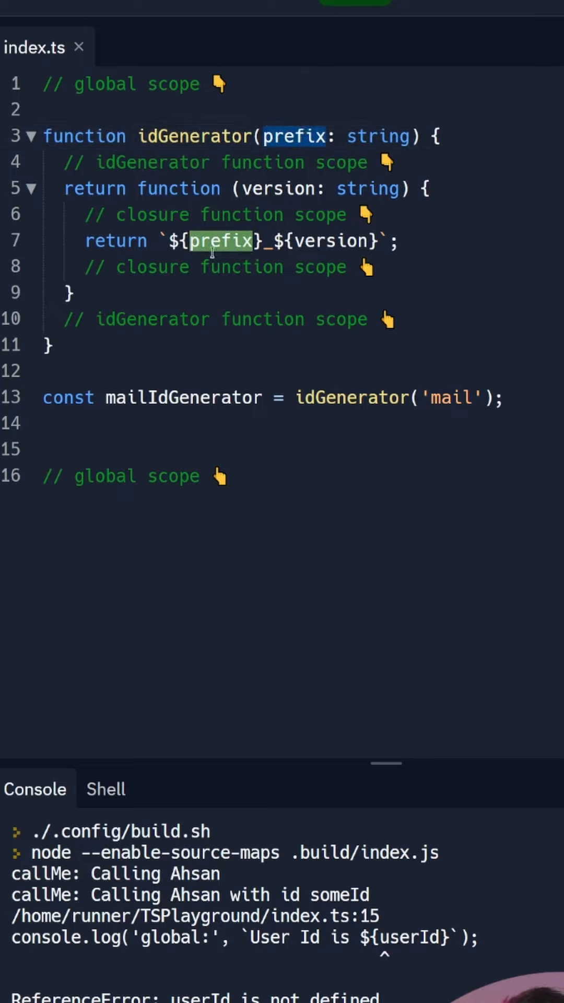
click(376, 266)
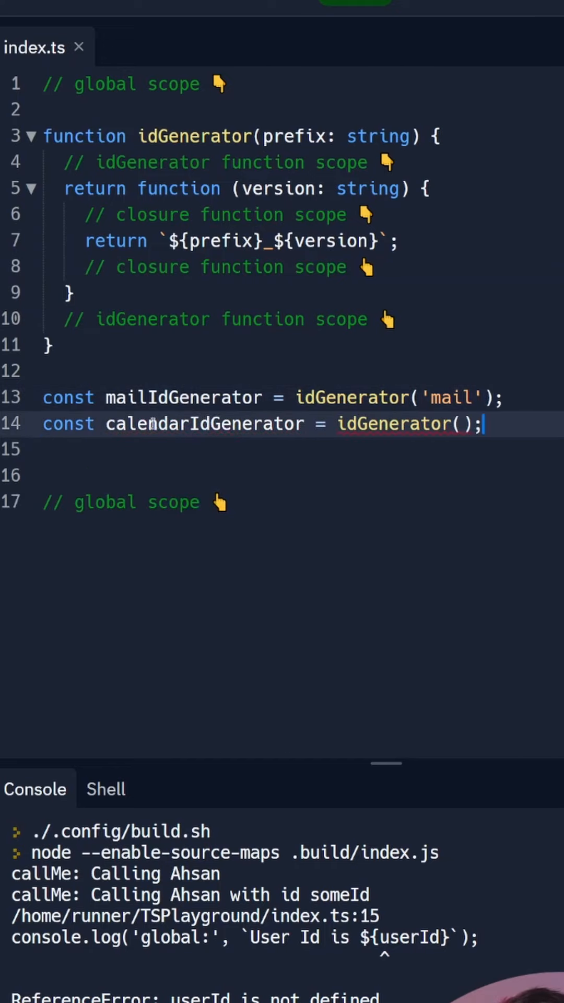
- Pass 'calendar' to calendarIdGenerator and log mailIdGenerator('2.0.0') and ('4.2.1') plus the calendar version calls
text('calendar')
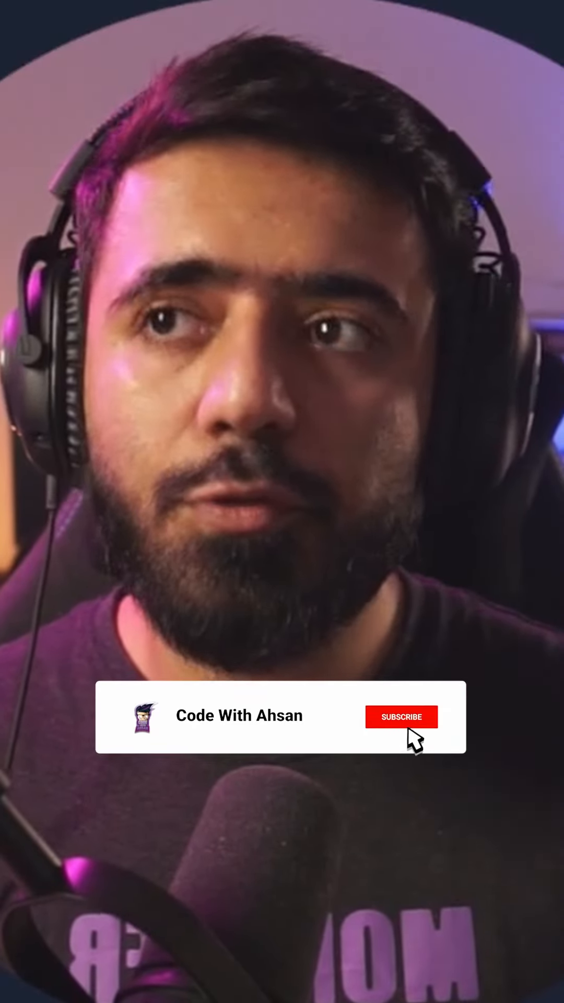
click(401, 717)
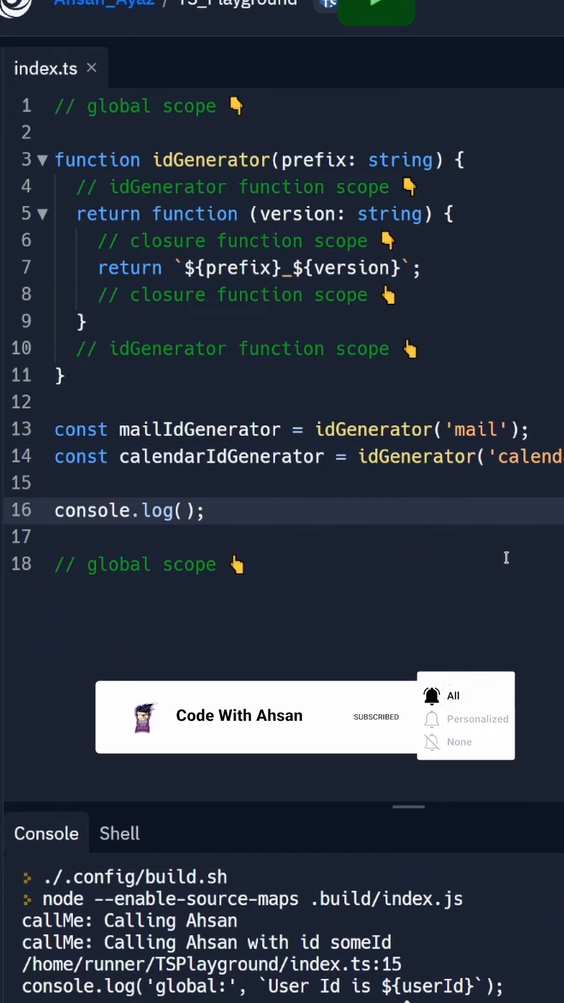
text(mailIdGenerator())
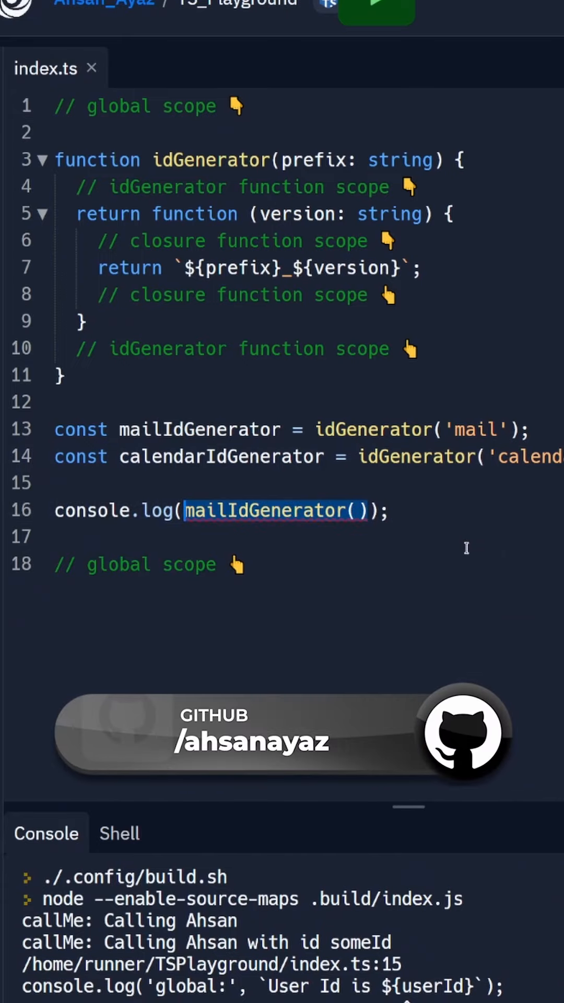
text('2.0.0')
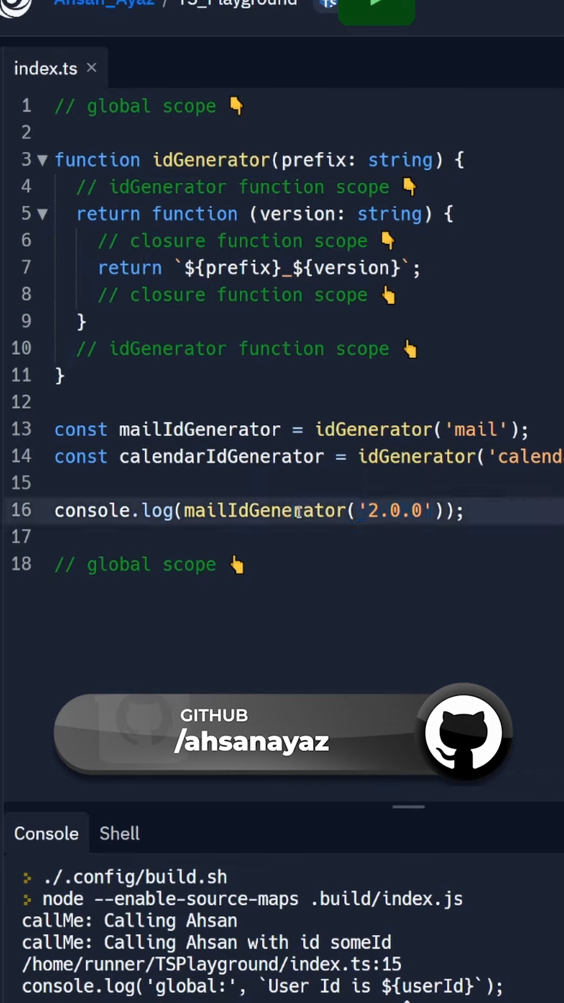
double_click(296, 213)
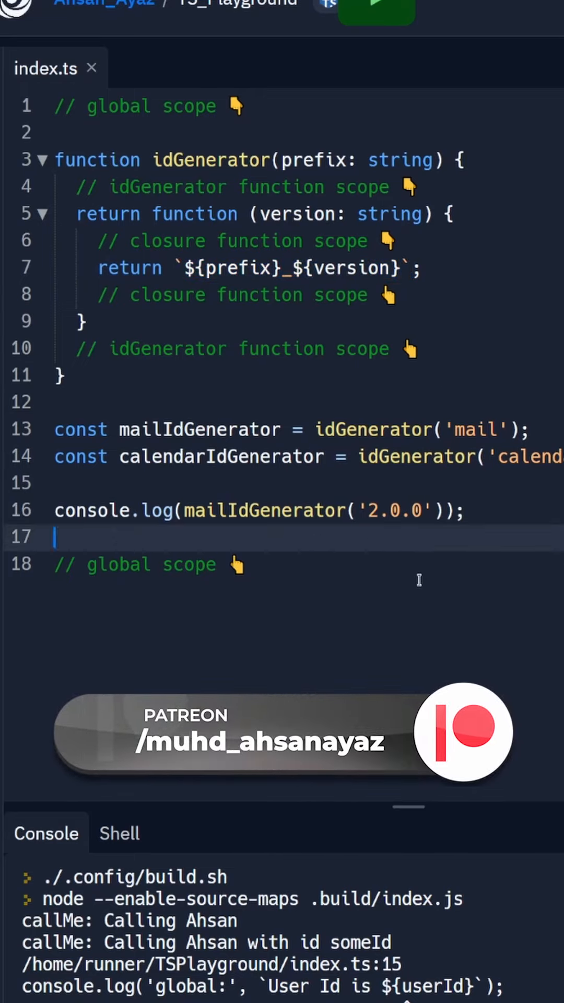
text(console.log(mailIdGenerator('4.2.1'));)
text(console.log(calendarIdGenerator('4.11.1'));)
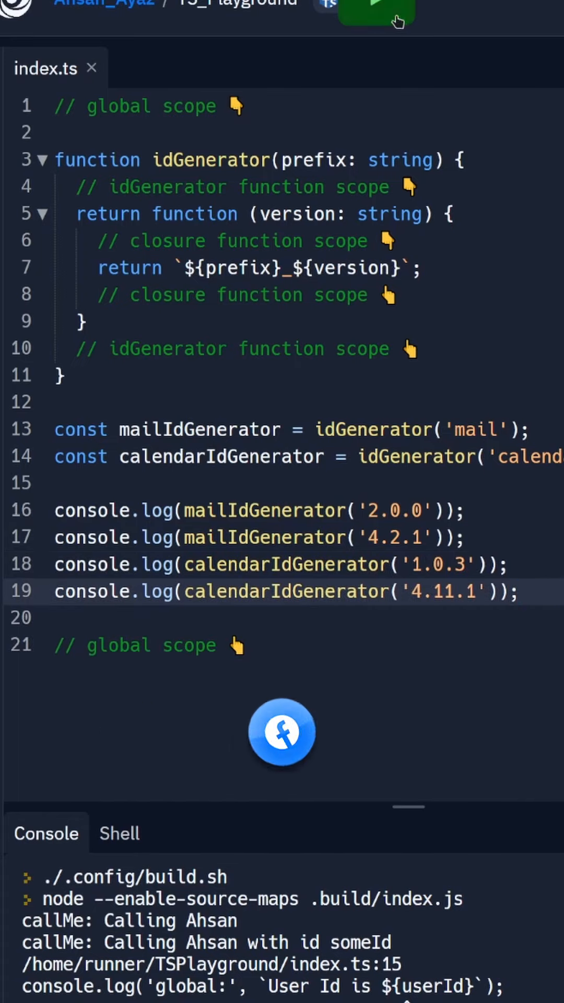
- Run the script to print mail_2.0.0, mail_4.2.1, calendar_1.0.3, calendar_4.11.1 and review the mail idGenerator call
click(376, 13)
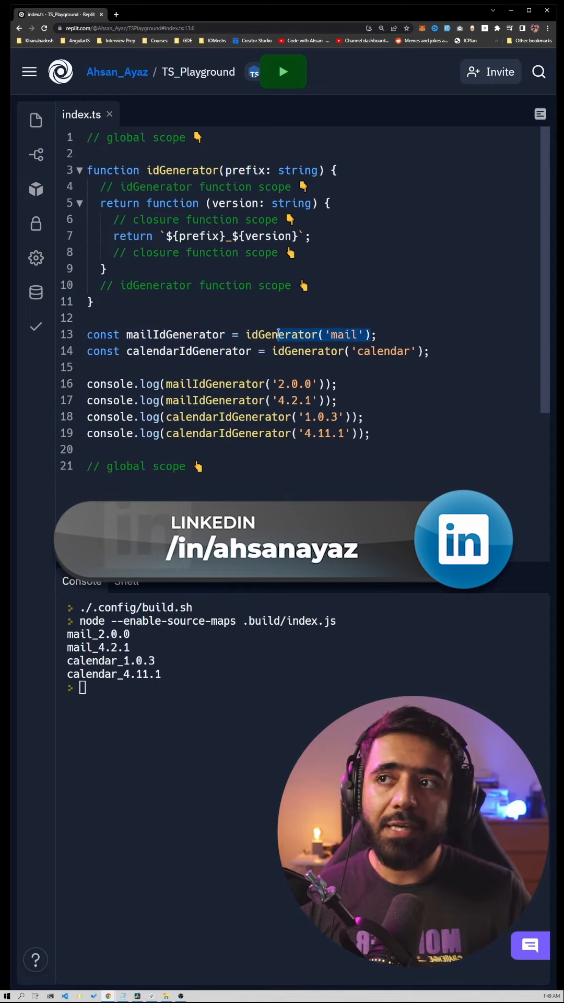
double_click(176, 334)
text(${companyId}_)
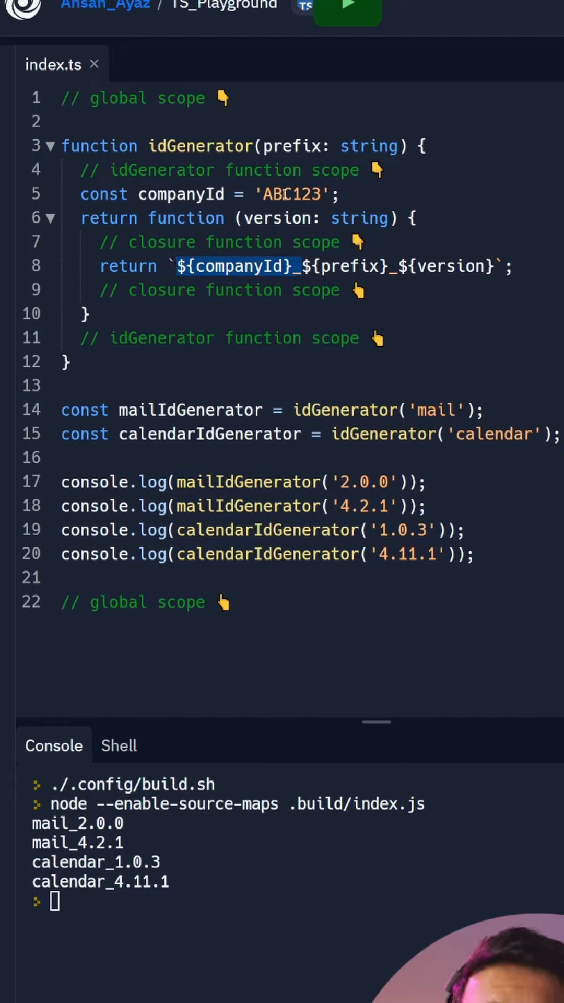
- Prefix IDs with companyId 'ABC123' and rerun so the console prints ABC123_mail_2.0.0 and the other three IDs
double_click(351, 266)
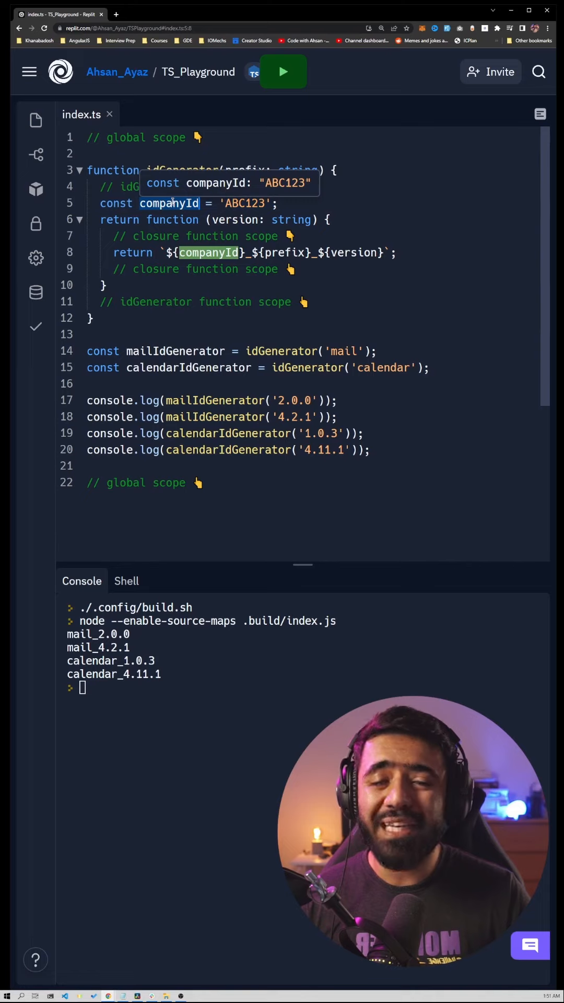
click(283, 72)
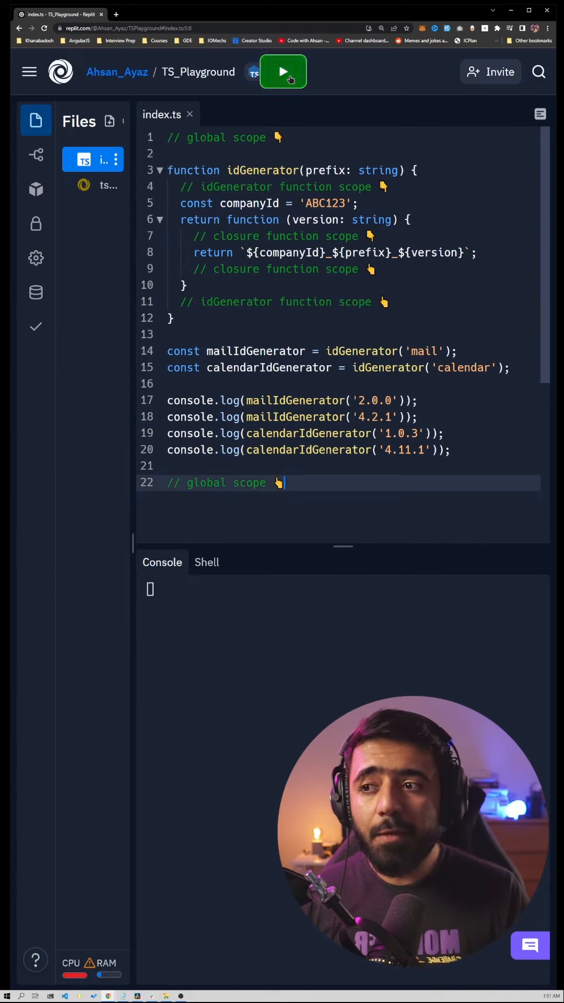
click(283, 71)
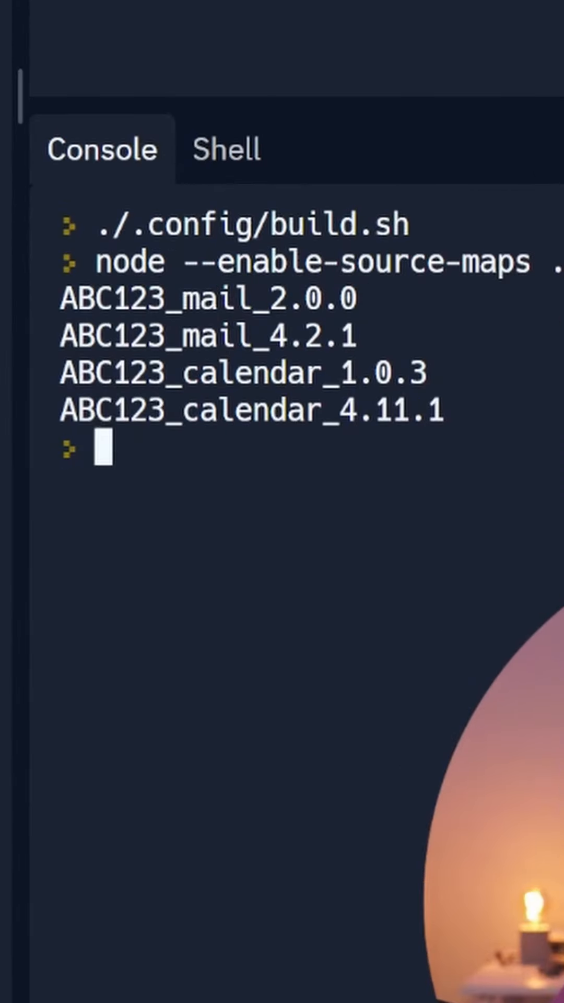